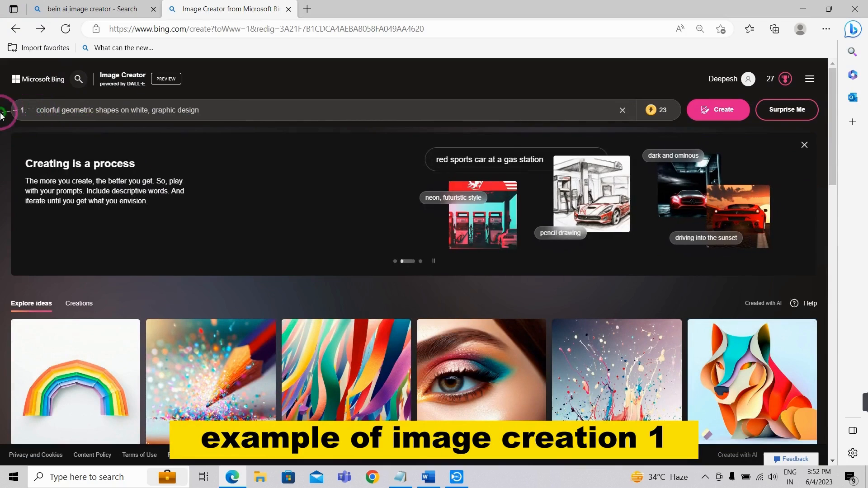
Generate colourful geometric shapes images, then a renaissance painting of a monkey captain steering a boat.
click(717, 109)
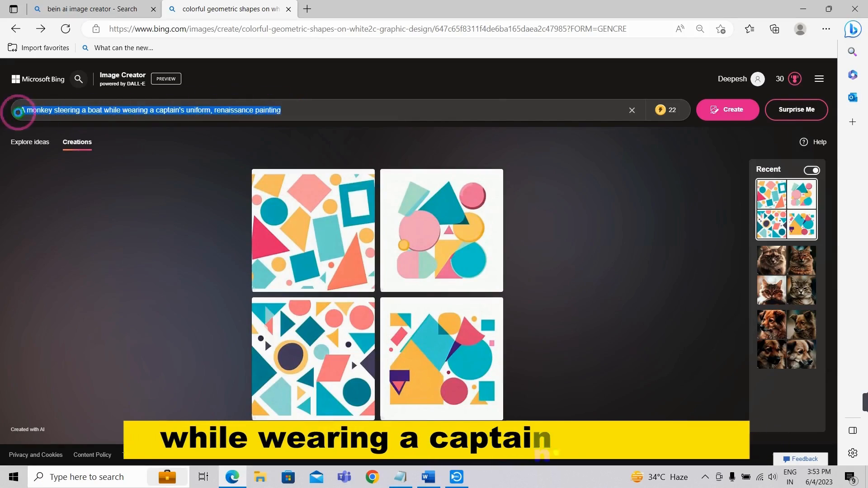
click(727, 110)
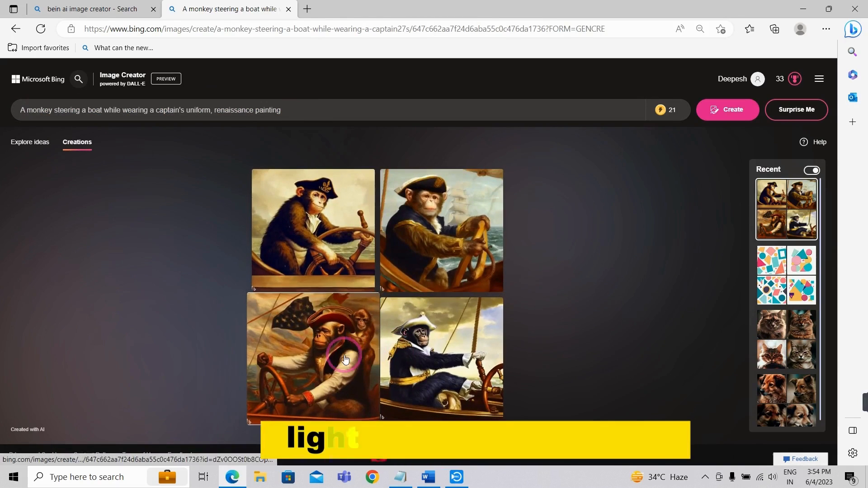
click(727, 109)
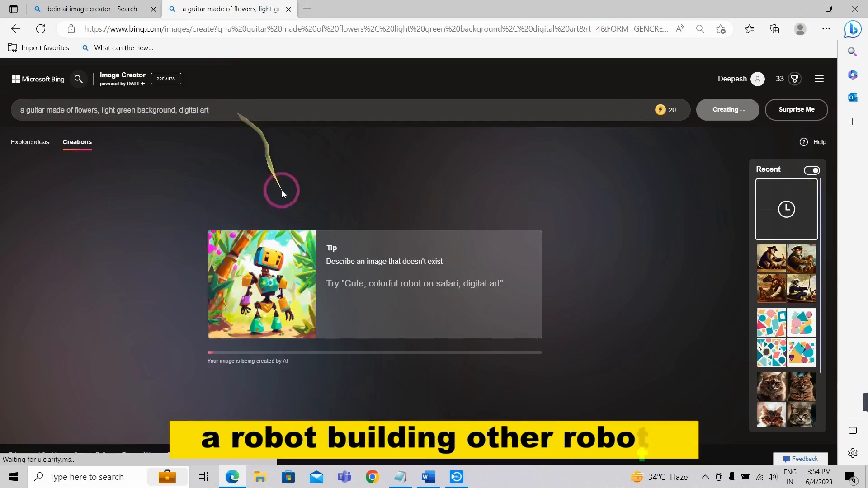
mouse_move(87, 231)
text(A robot building other robots)
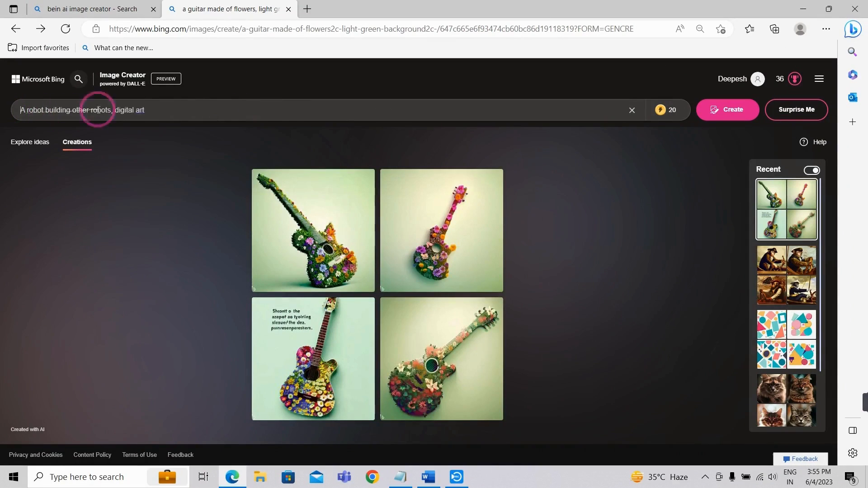
Generate flower-guitar images, then start the robot building other robots prompt.
click(727, 110)
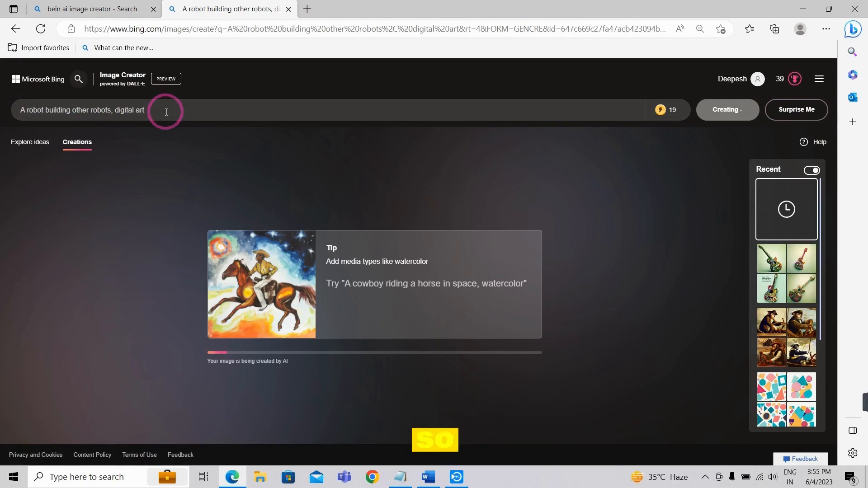